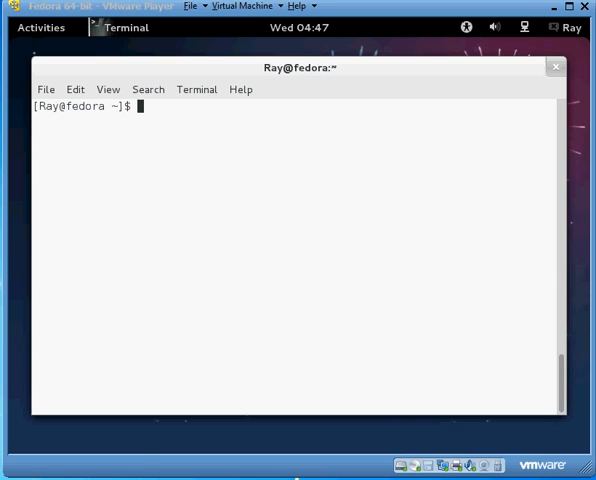
{"action": "mouse_move", "coordinate": [360, 300]}
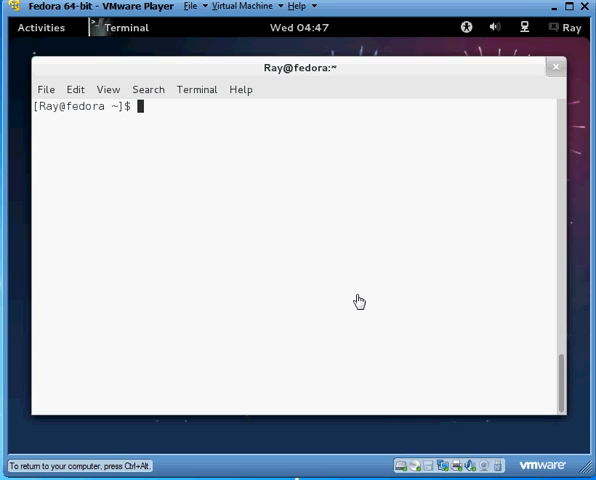
Enter the command 'vi testfile1' at the bash prompt without running it yet.
{"action": "type", "text": "vi"}
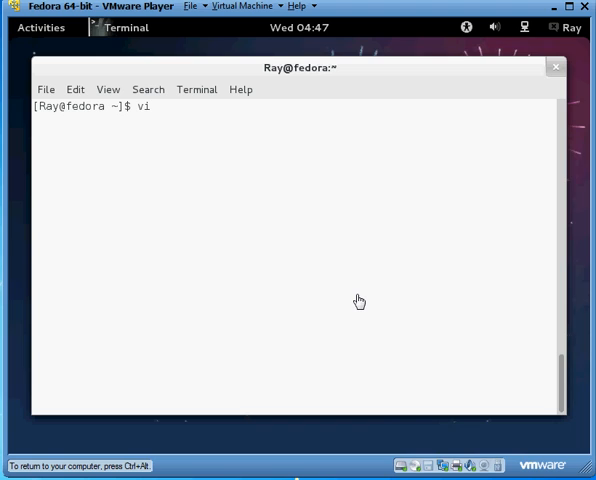
{"action": "type", "text": "test"}
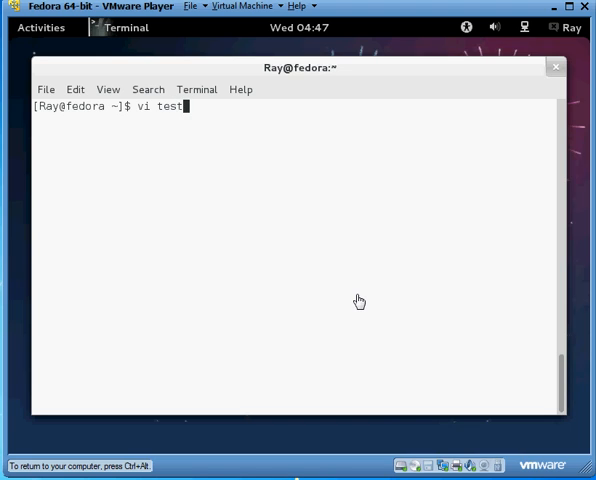
{"action": "type", "text": "file1"}
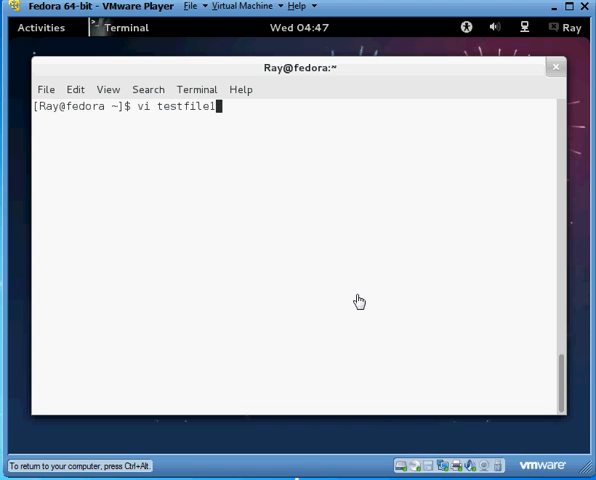
Launch vi on testfile1 and insert dd as the example under 'delete the whole line'.
{"action": "key", "text": "Return"}
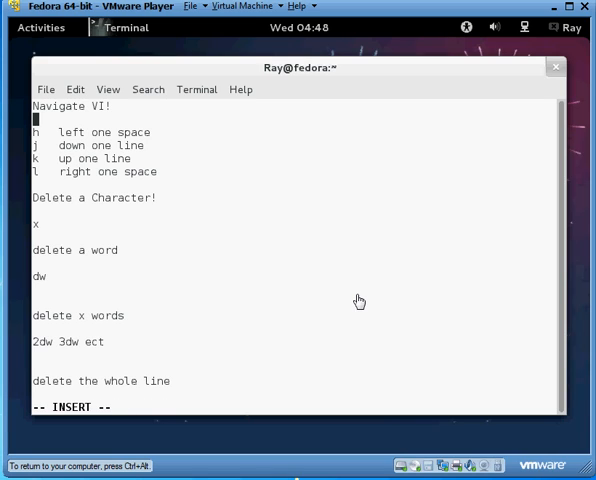
{"action": "type", "text": "asdsad"}
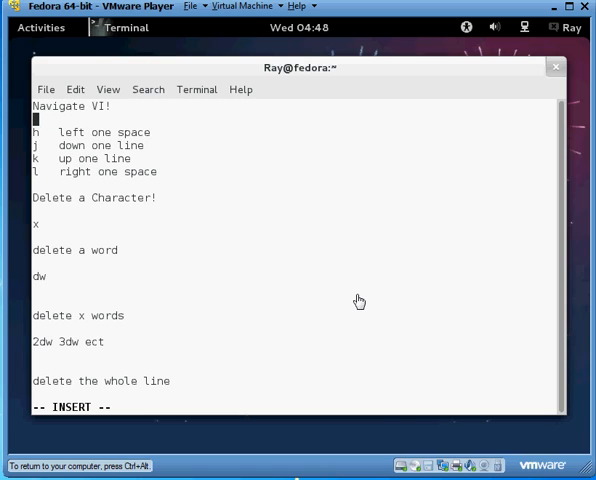
{"action": "type", "text": "dd"}
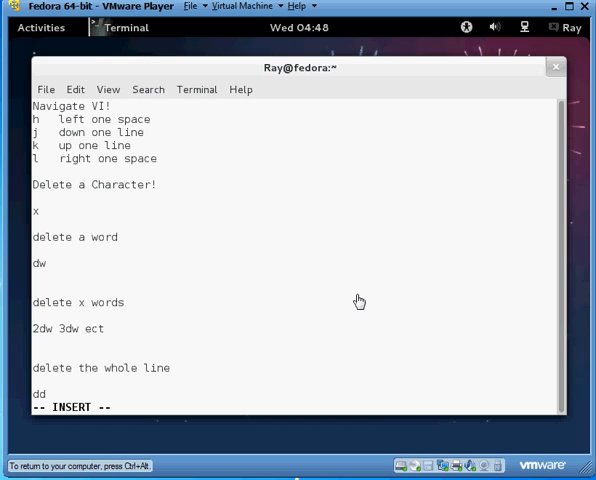
{"action": "type", "text": "`"}
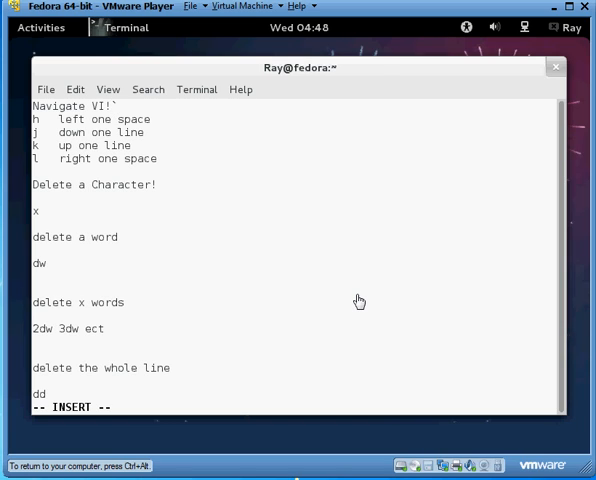
{"action": "key", "text": "Escape"}
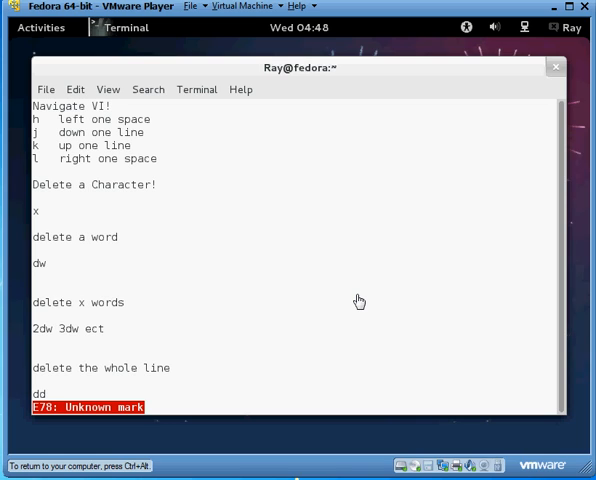
{"action": "key", "text": "i"}
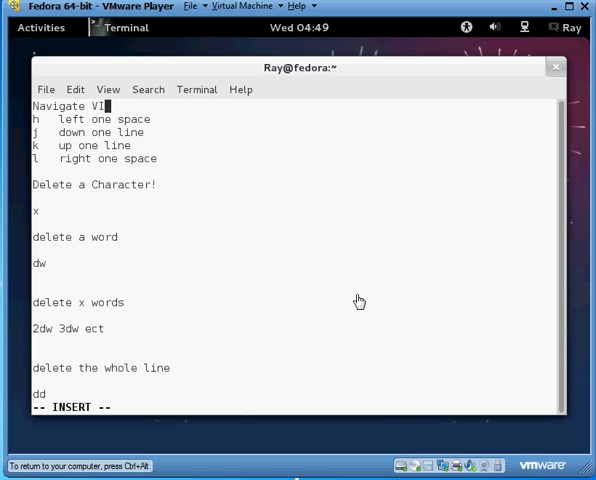
{"action": "key", "text": "Escape"}
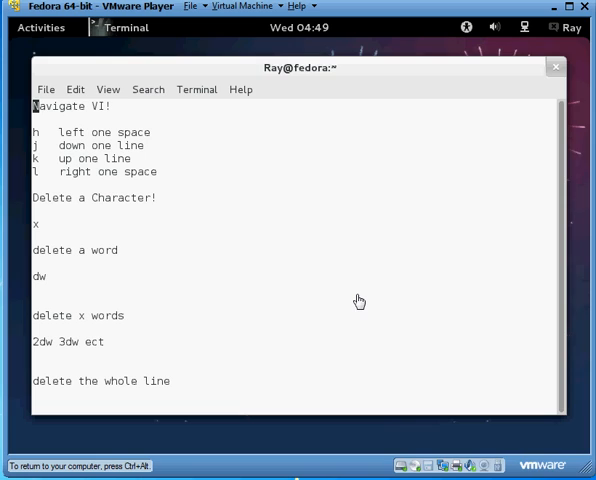
Move down to the blank line below the heading in command mode.
{"action": "key", "text": "j"}
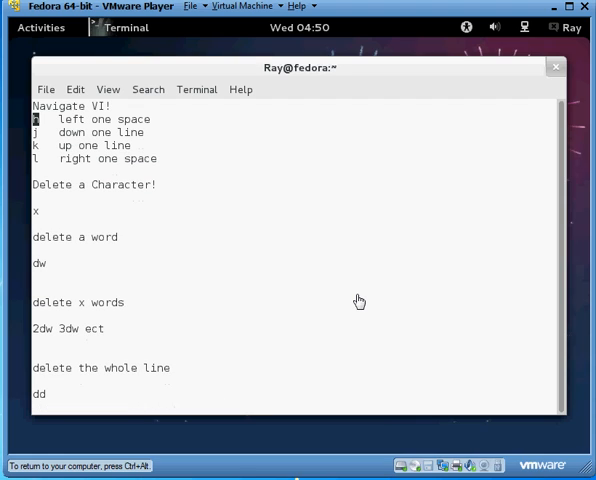
Delete the heading's tail with D, then retype 'end of line' to restore it.
{"action": "type", "text": "he Curses to end of line"}
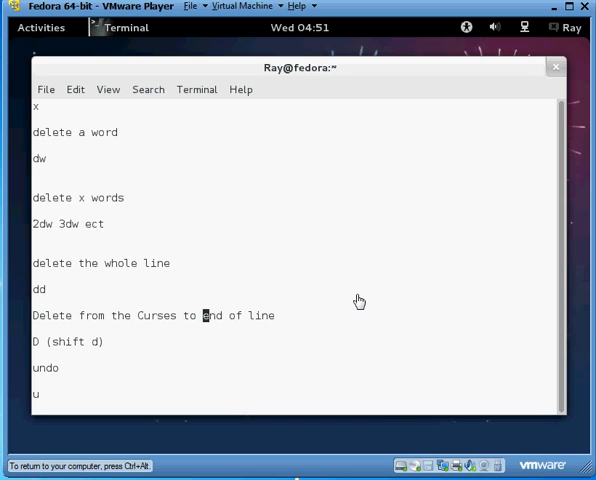
{"action": "key", "text": "D"}
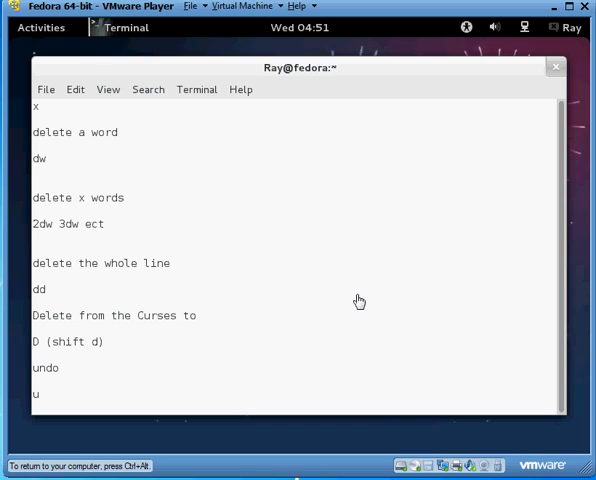
{"action": "type", "text": "end of line"}
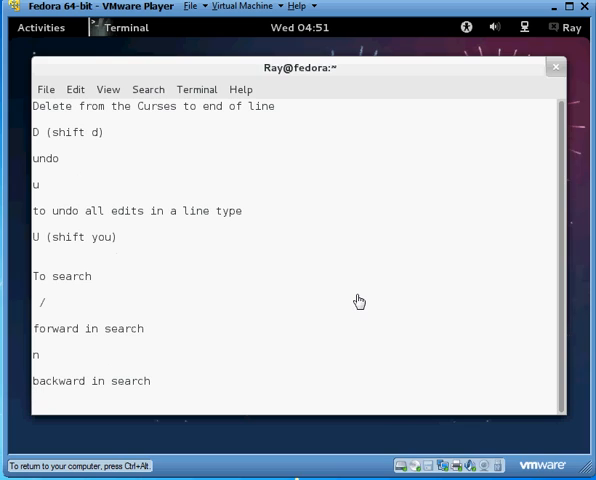
Search the file for the word 'search' with /search.
{"action": "type", "text": "/"}
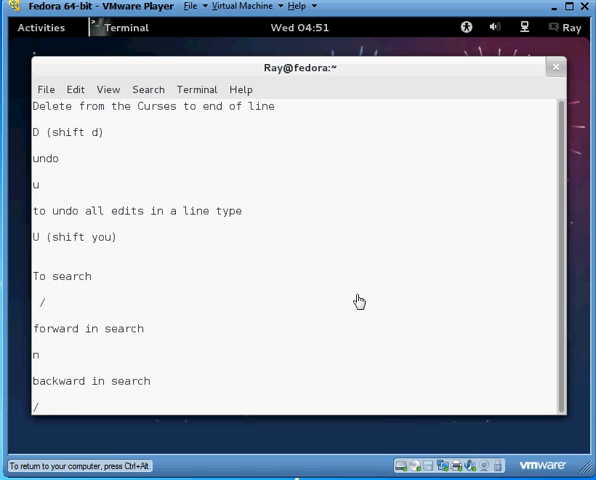
{"action": "type", "text": "search"}
{"action": "type", "text": ":q!"}
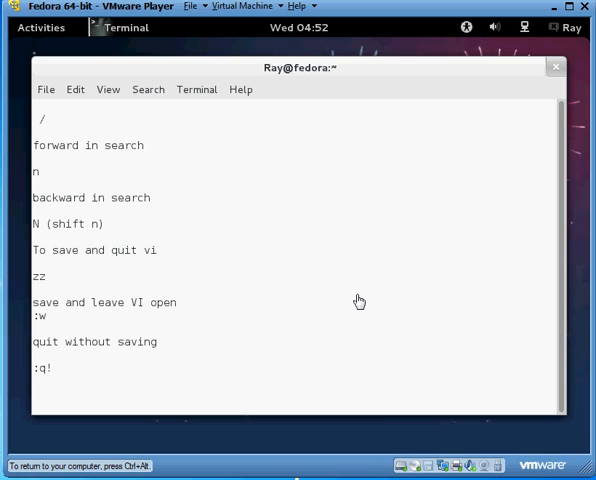
Quit vi with a : command and return to the shell prompt.
{"action": "key", "text": "Return"}
{"action": "type", "text": ":"}
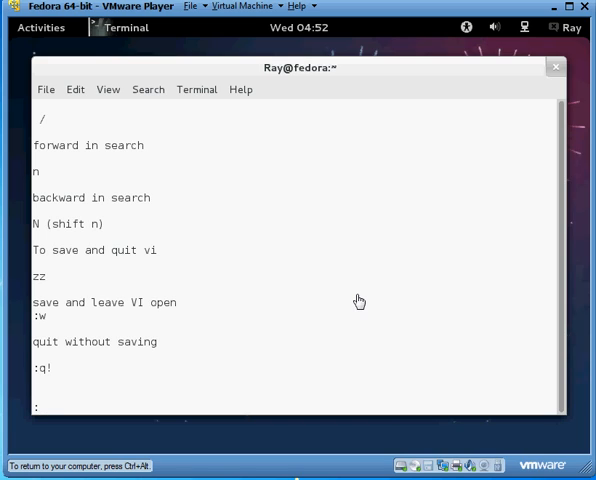
{"action": "key", "text": "Return"}
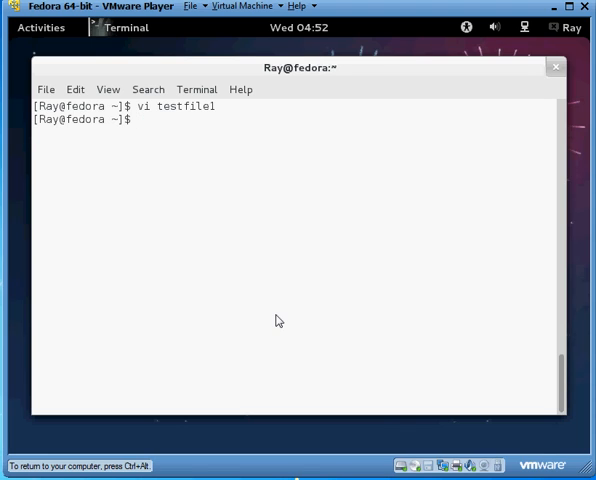
{"action": "type", "text": "l"}
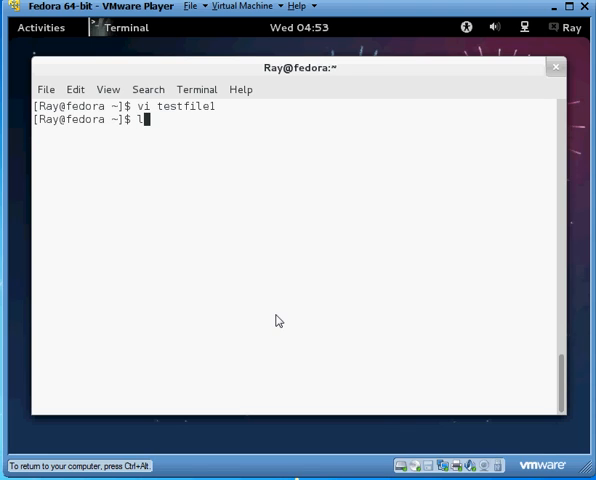